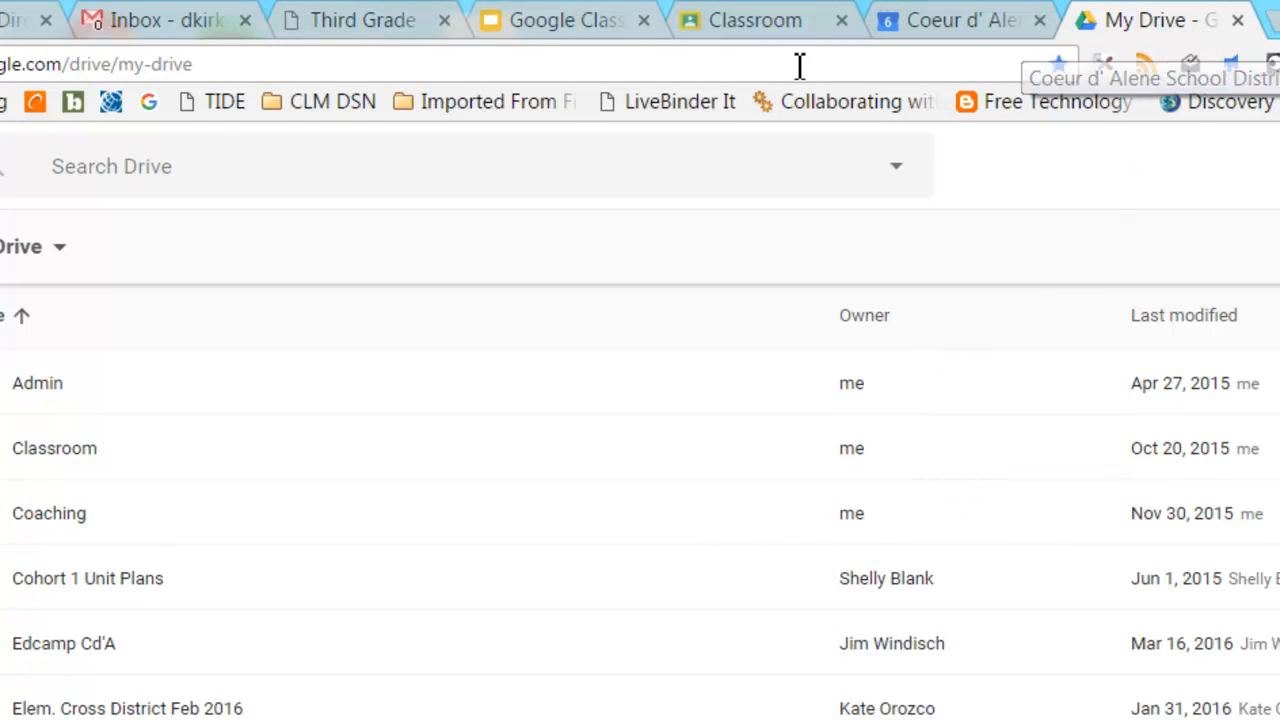
pyautogui.moveTo(960, 20)
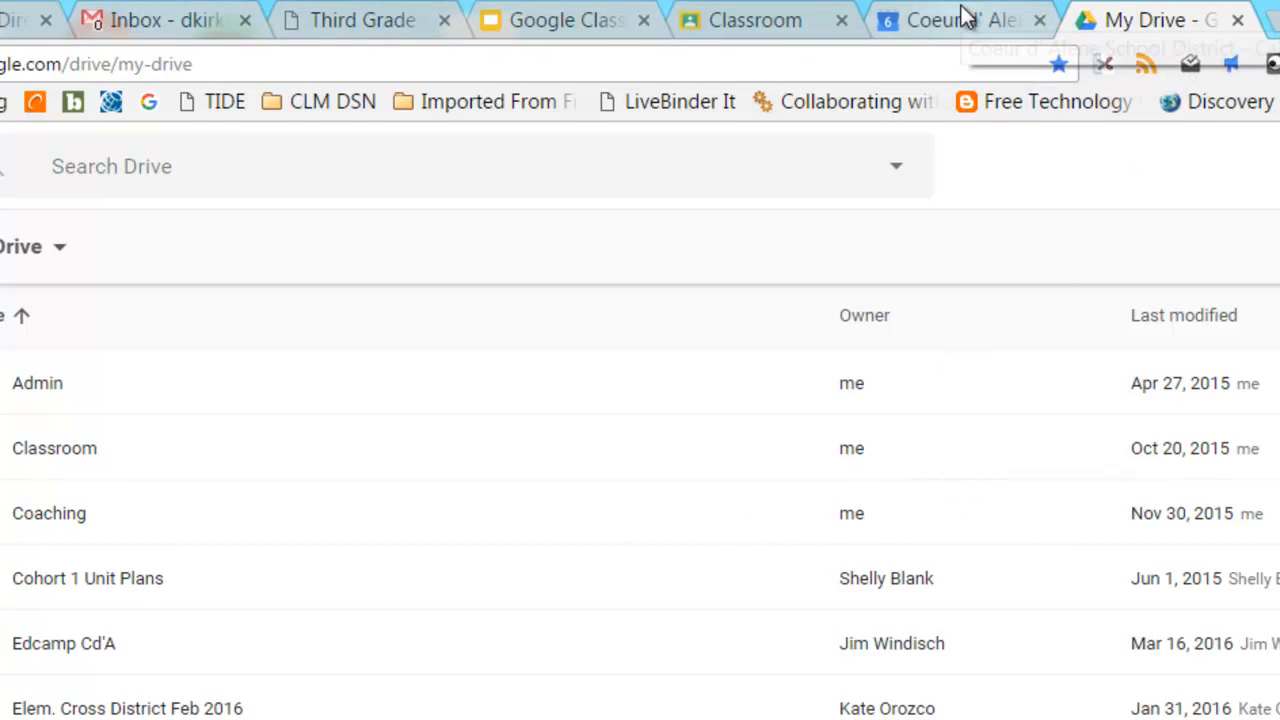
pyautogui.moveTo(390, 12)
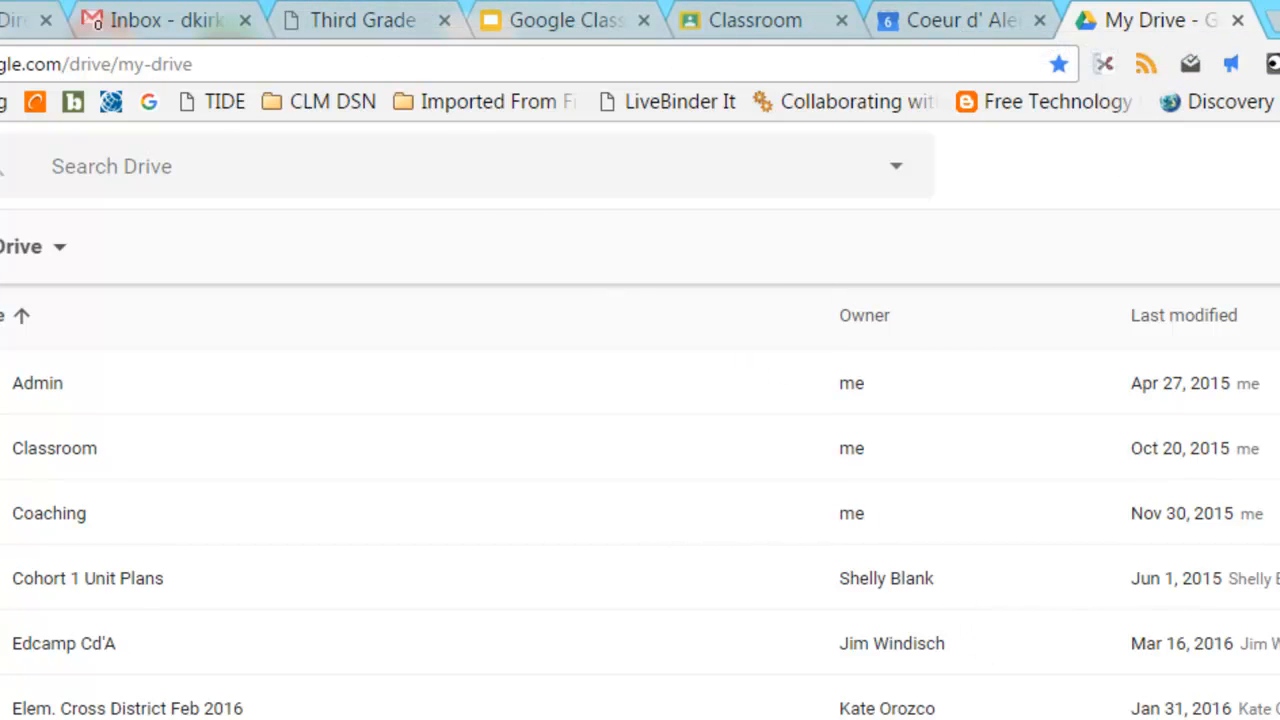
pyautogui.write('chrome profi')
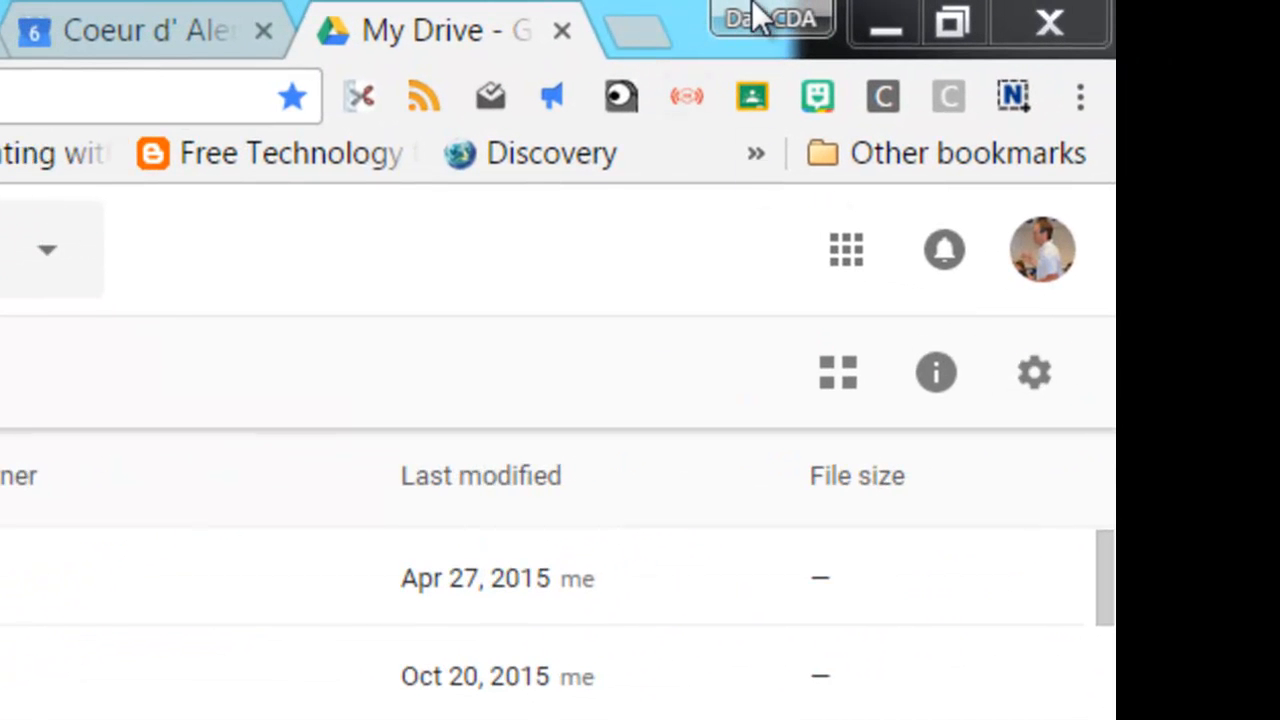
pyautogui.moveTo(756, 18)
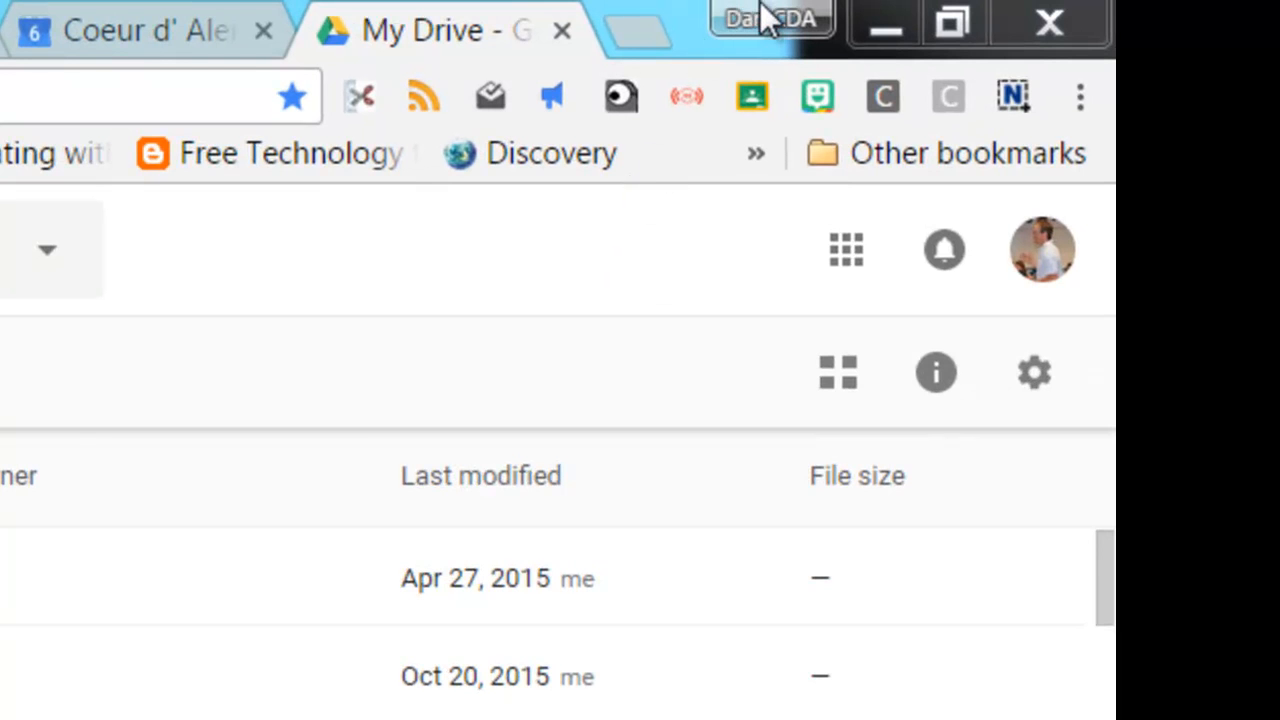
pyautogui.click(770, 20)
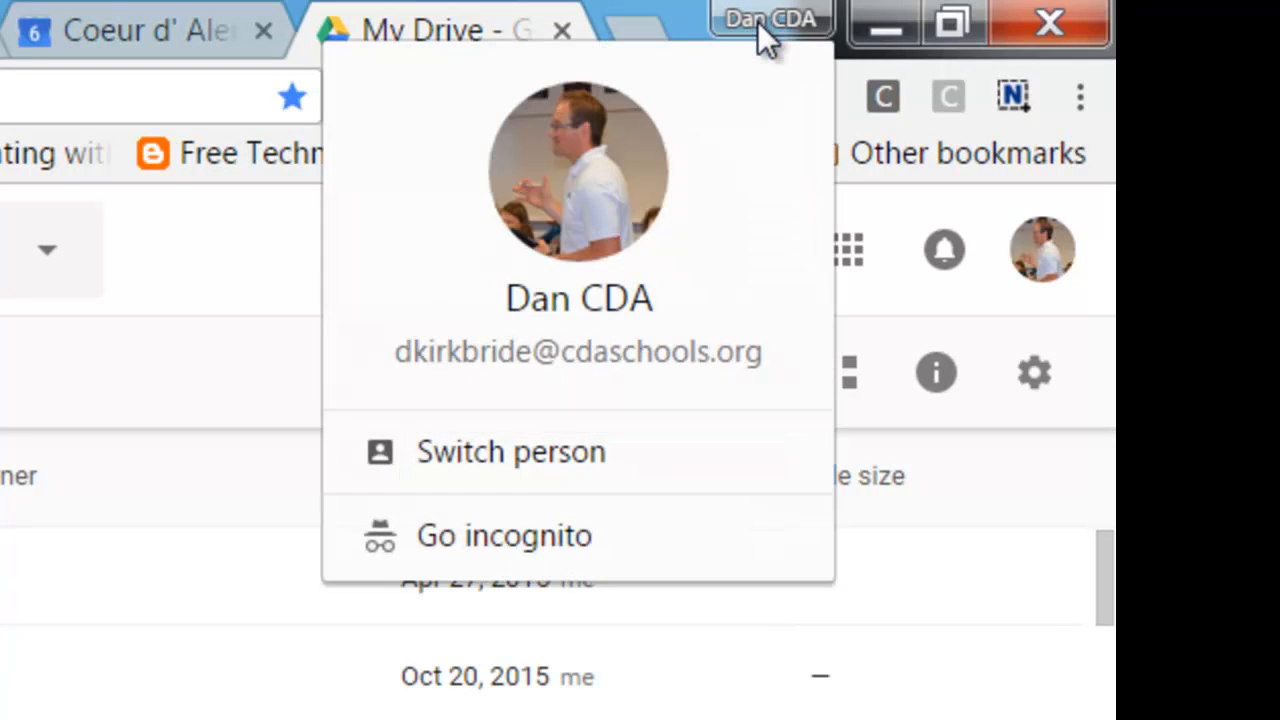
pyautogui.click(510, 452)
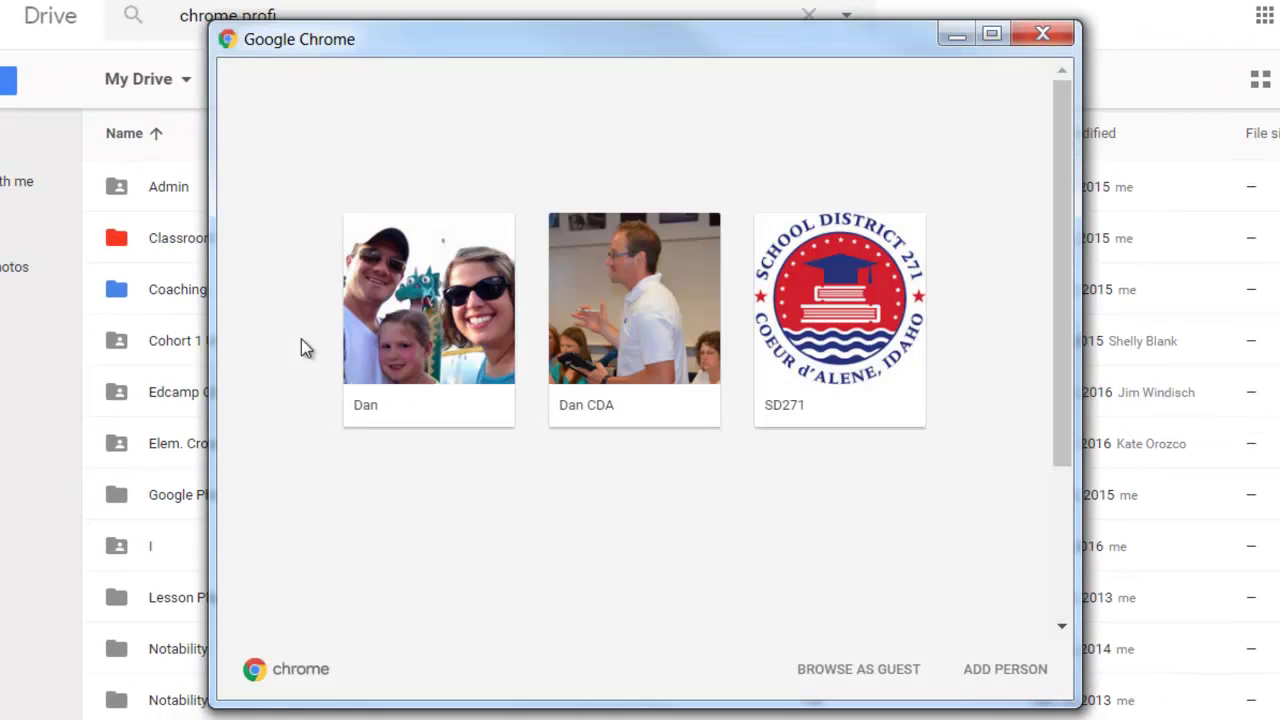
pyautogui.moveTo(790, 490)
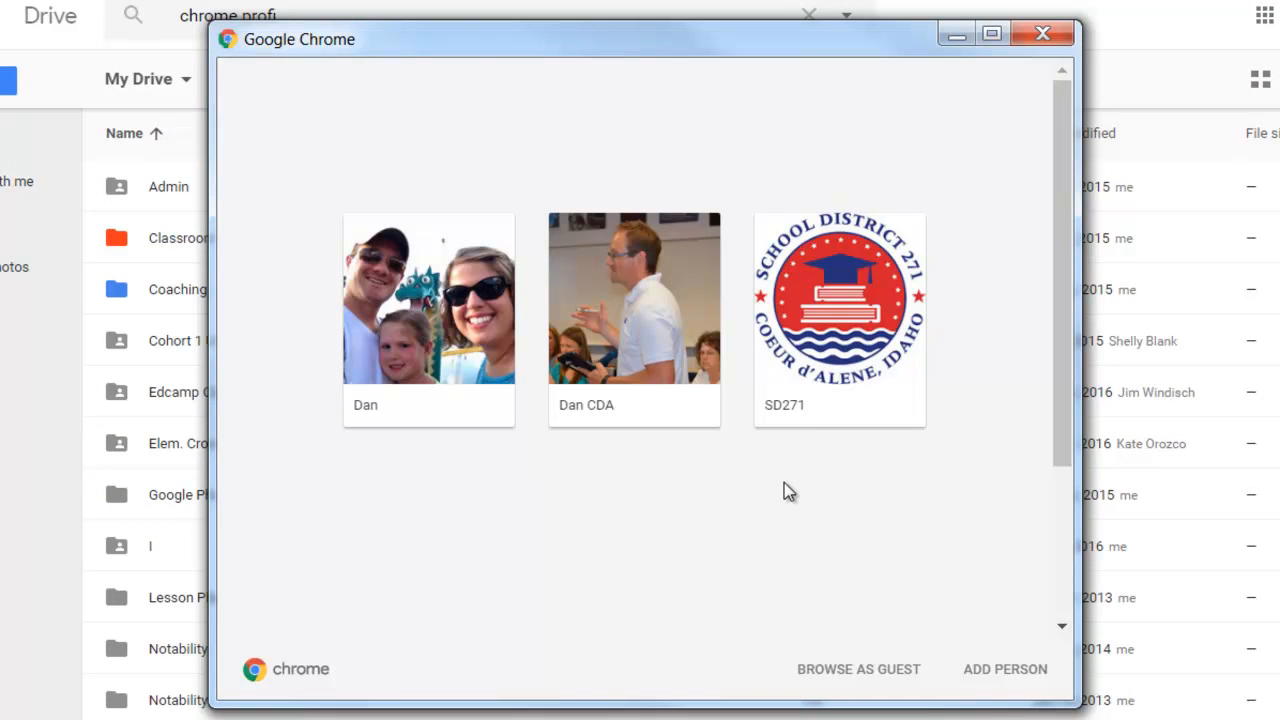
pyautogui.moveTo(864, 486)
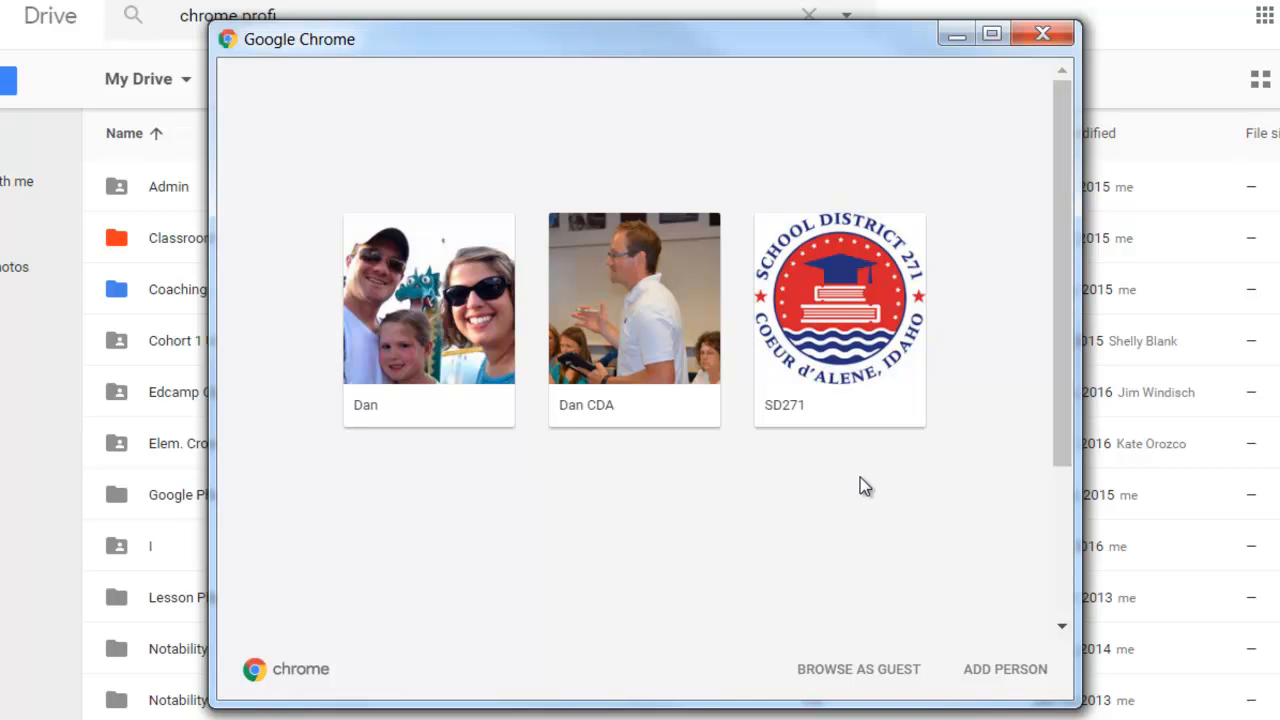
pyautogui.moveTo(512, 500)
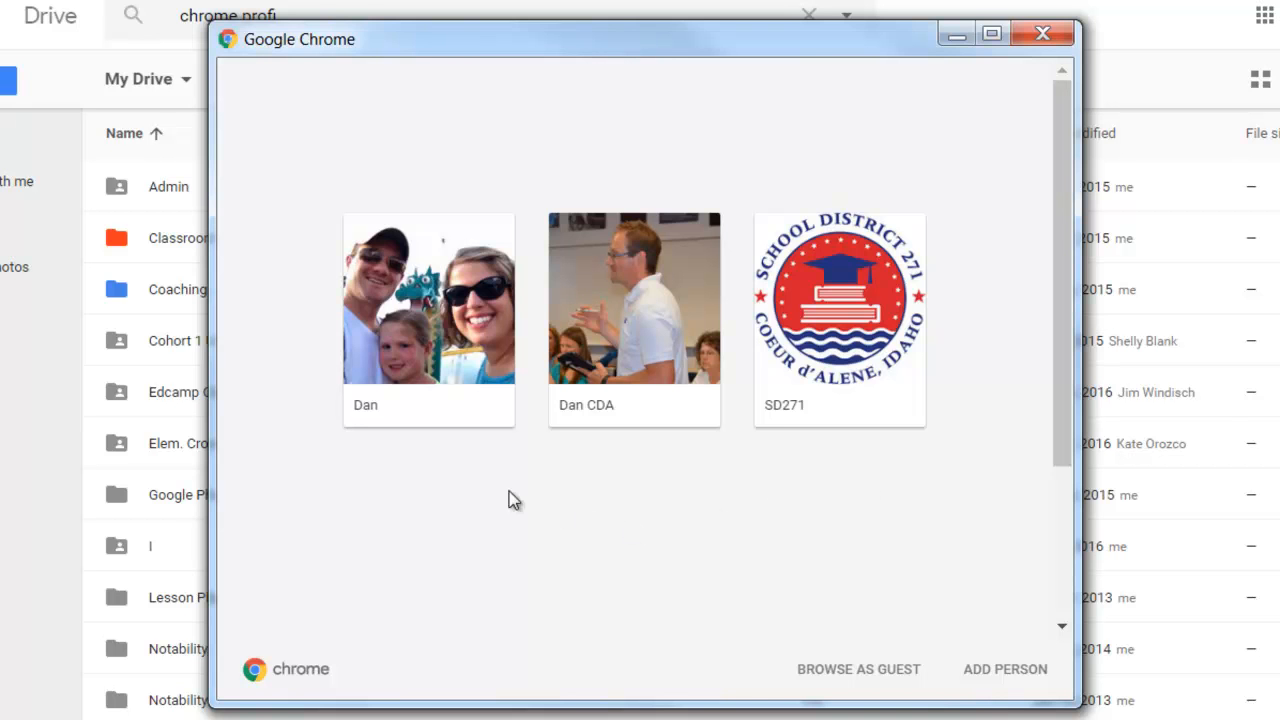
pyautogui.moveTo(830, 308)
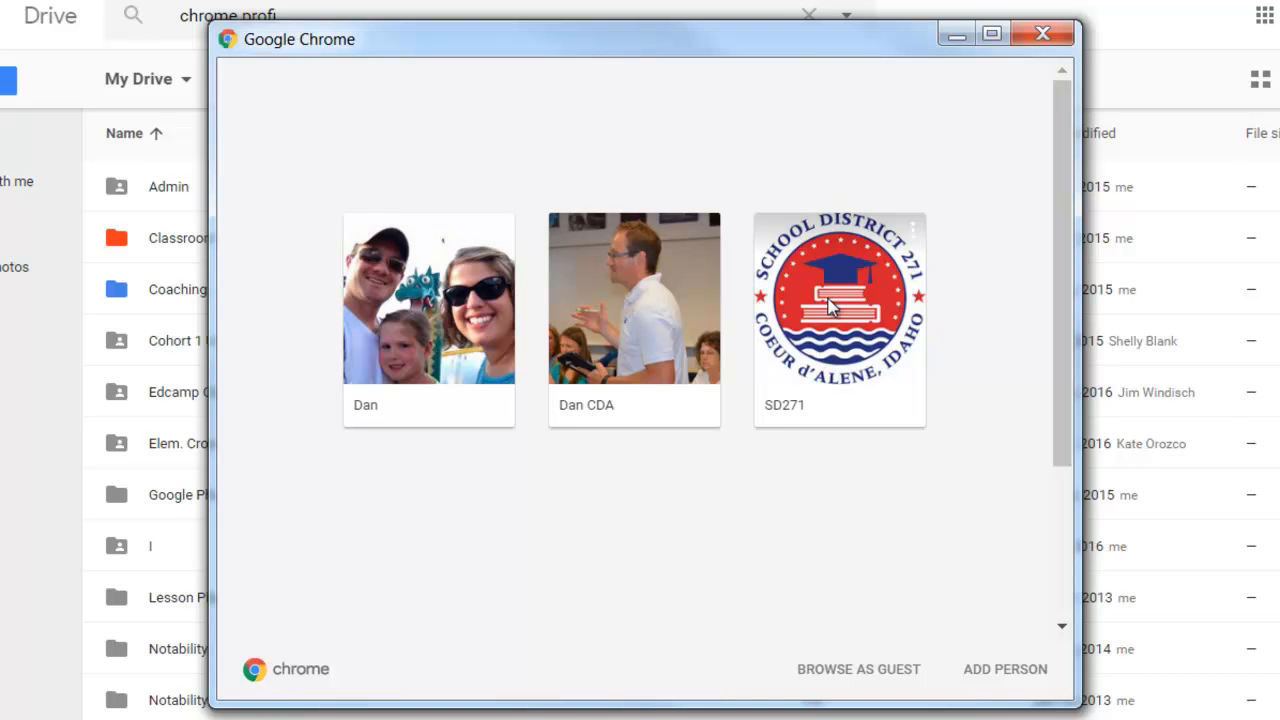
pyautogui.moveTo(1004, 668)
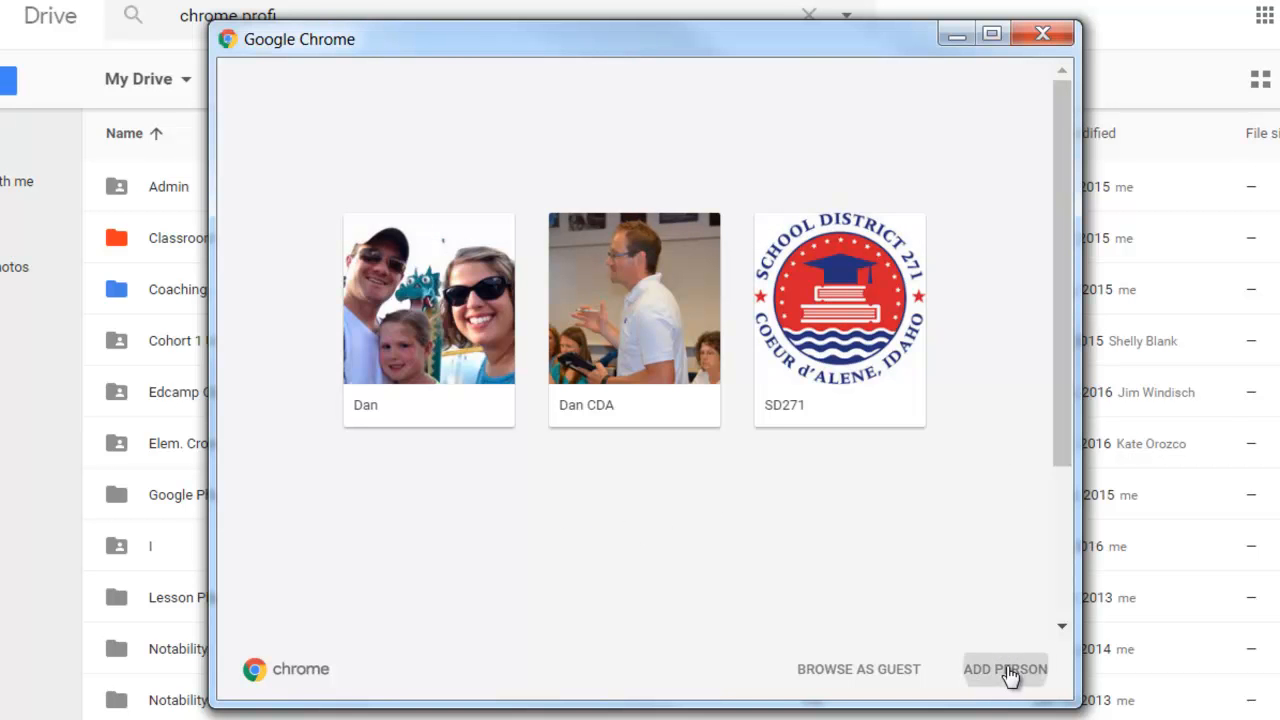
# Add a new person named 'Danny' and reach its Sign in to Chrome page.
pyautogui.click(1004, 668)
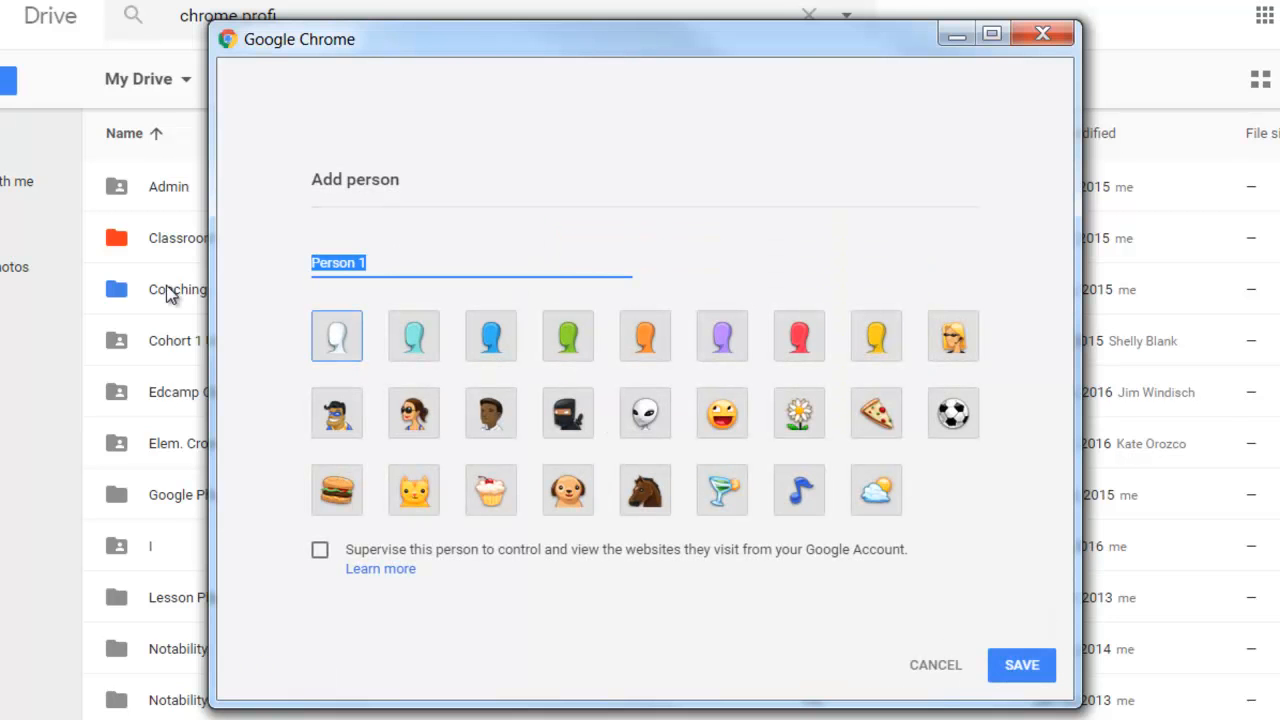
pyautogui.write('Danny')
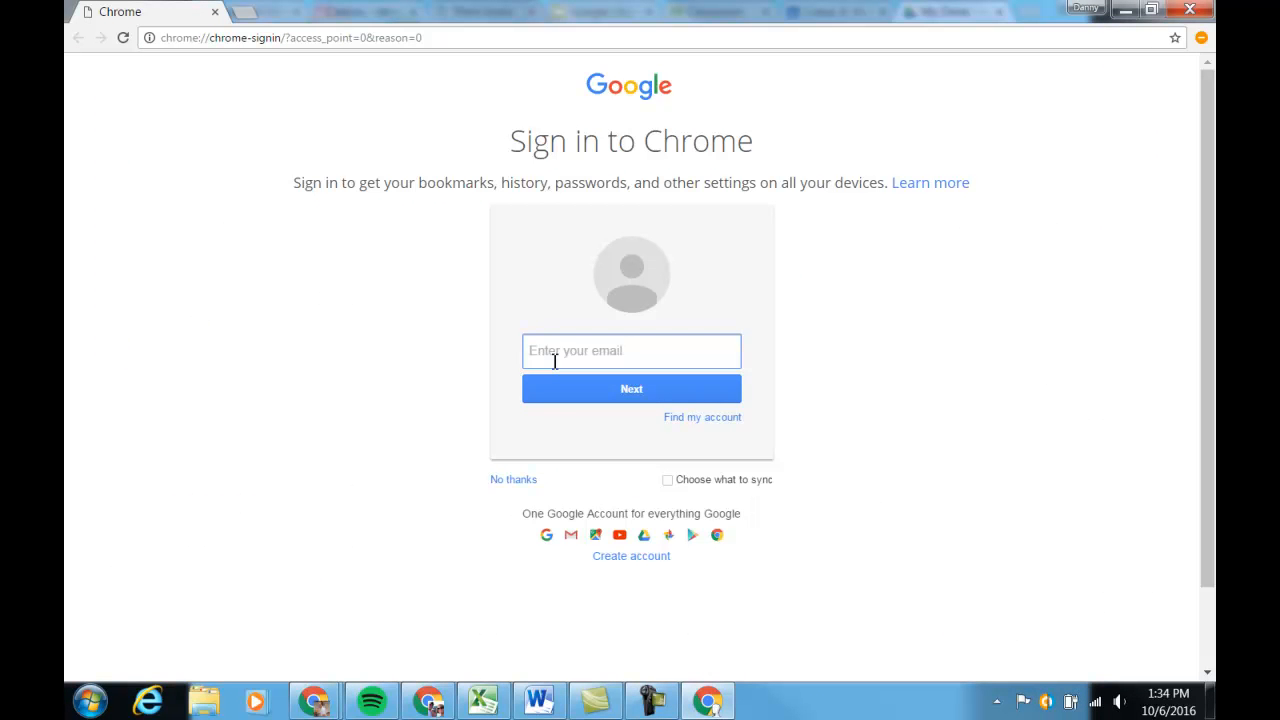
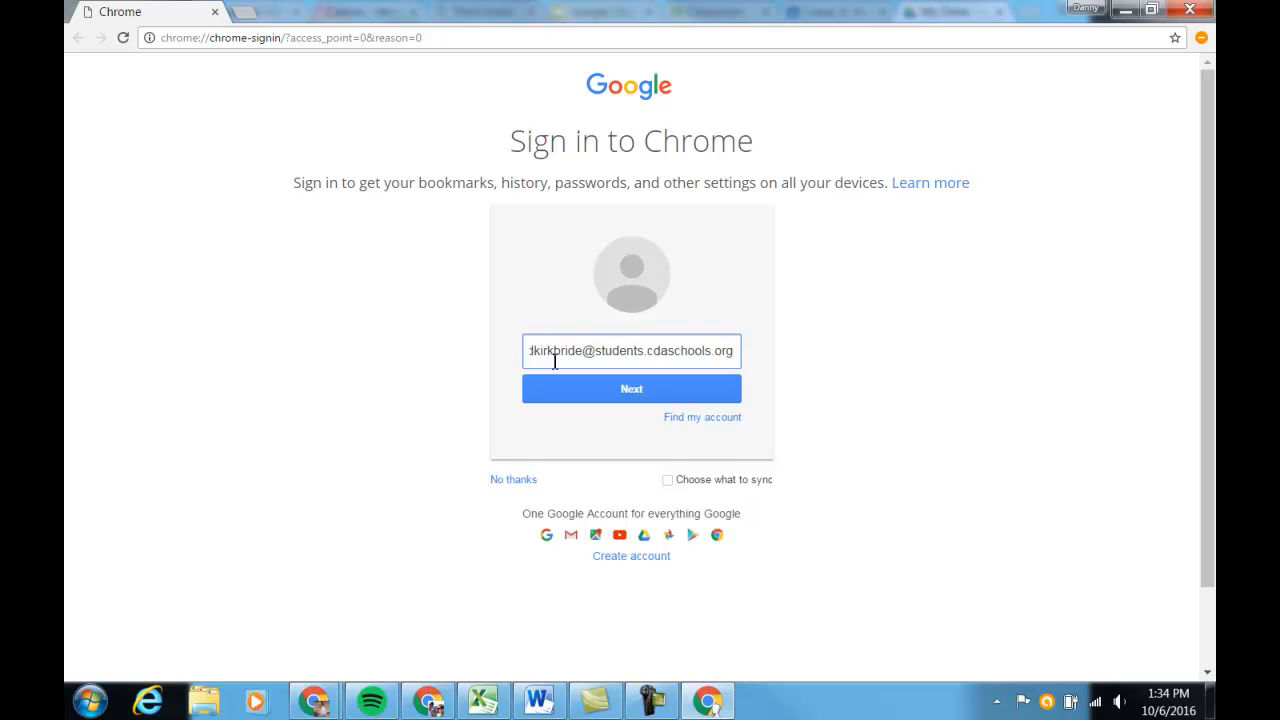
pyautogui.click(632, 388)
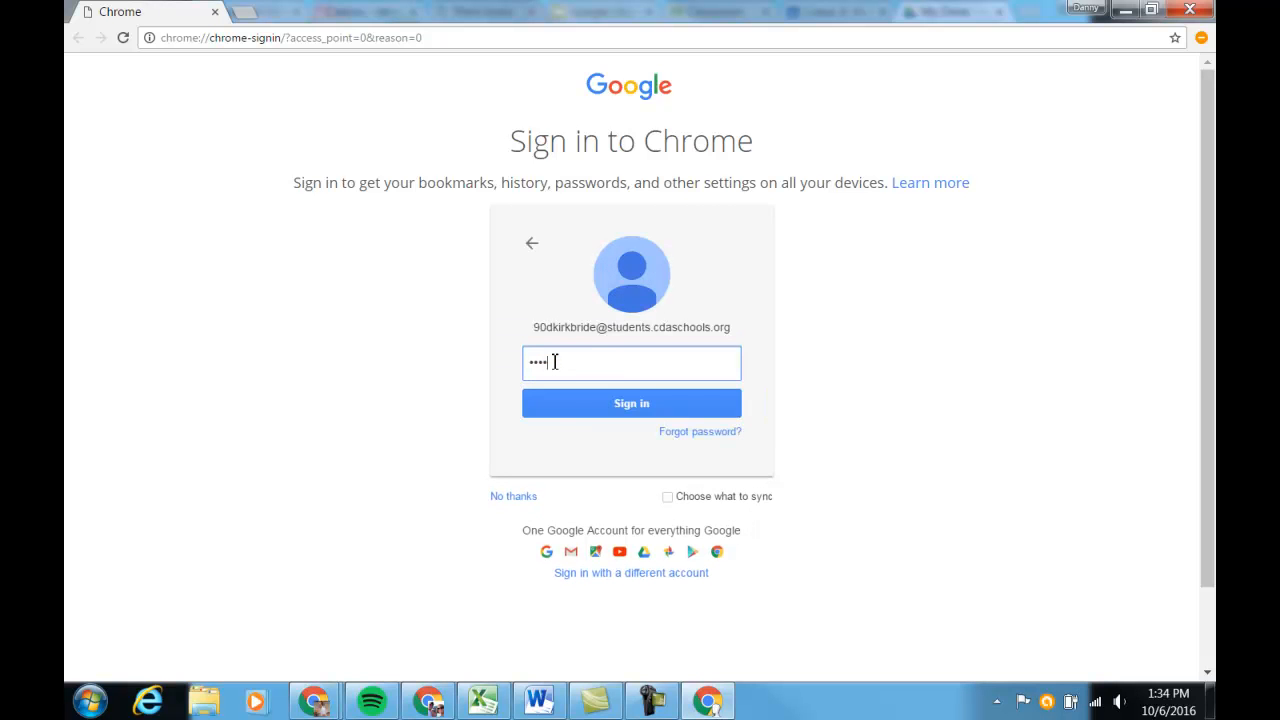
pyautogui.click(632, 404)
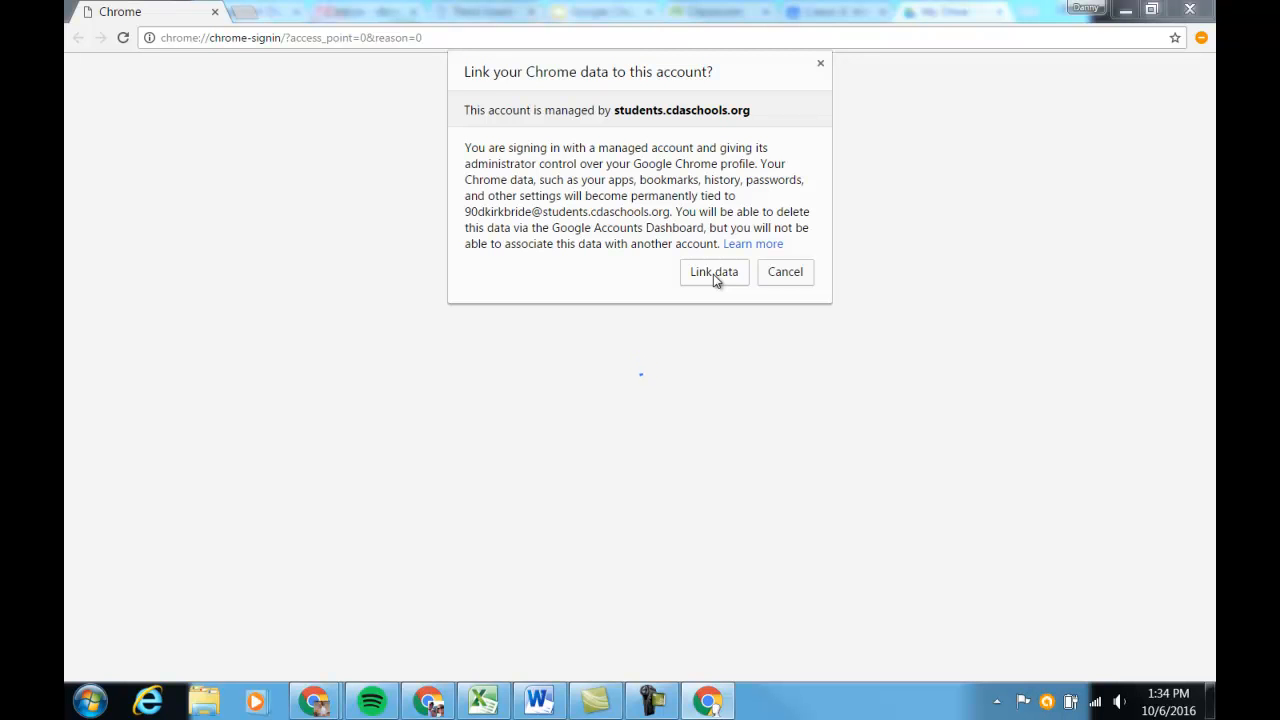
# Link Chrome data to the student account and dismiss the signed-in confirmation.
pyautogui.click(714, 272)
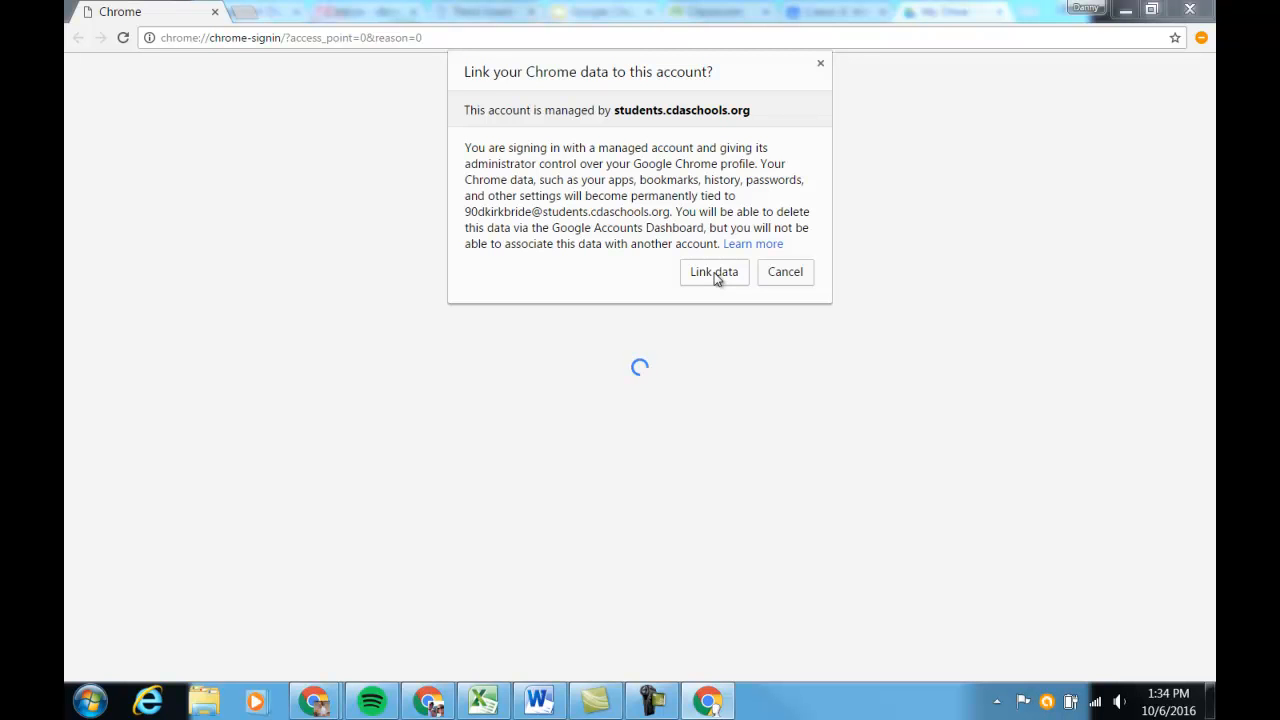
pyautogui.click(712, 272)
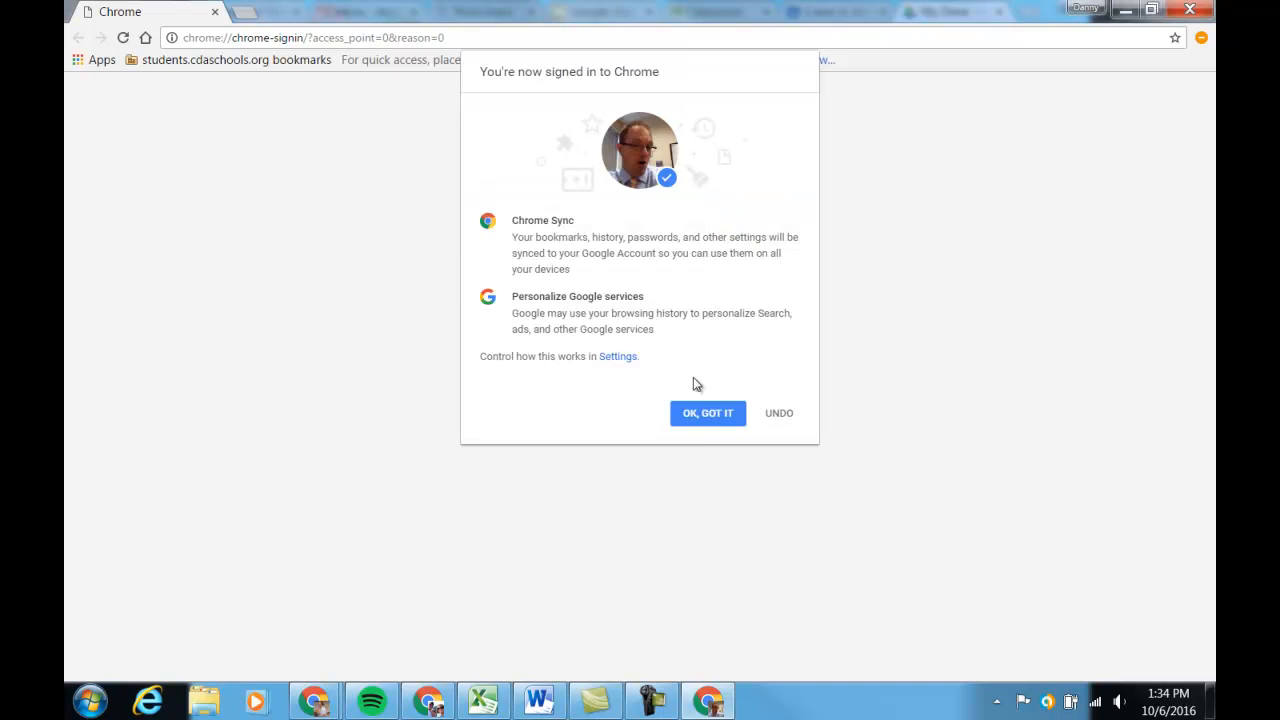
pyautogui.moveTo(604, 256)
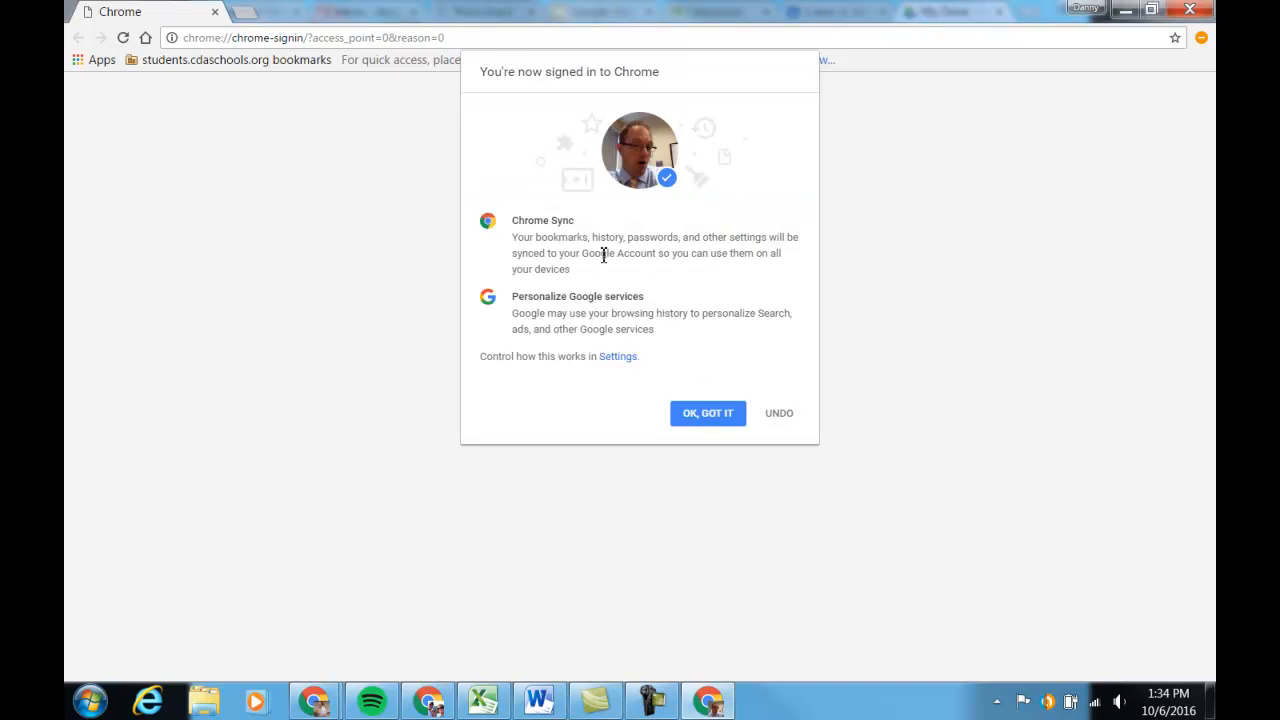
pyautogui.moveTo(636, 170)
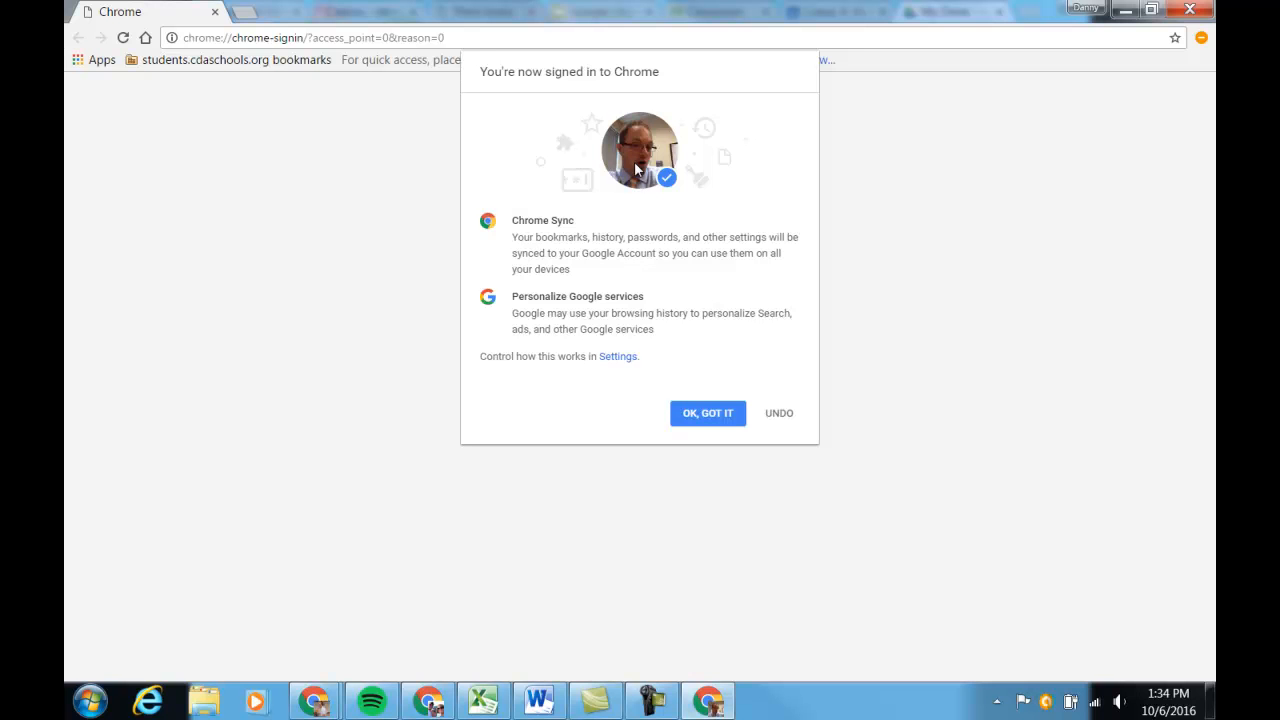
pyautogui.moveTo(724, 412)
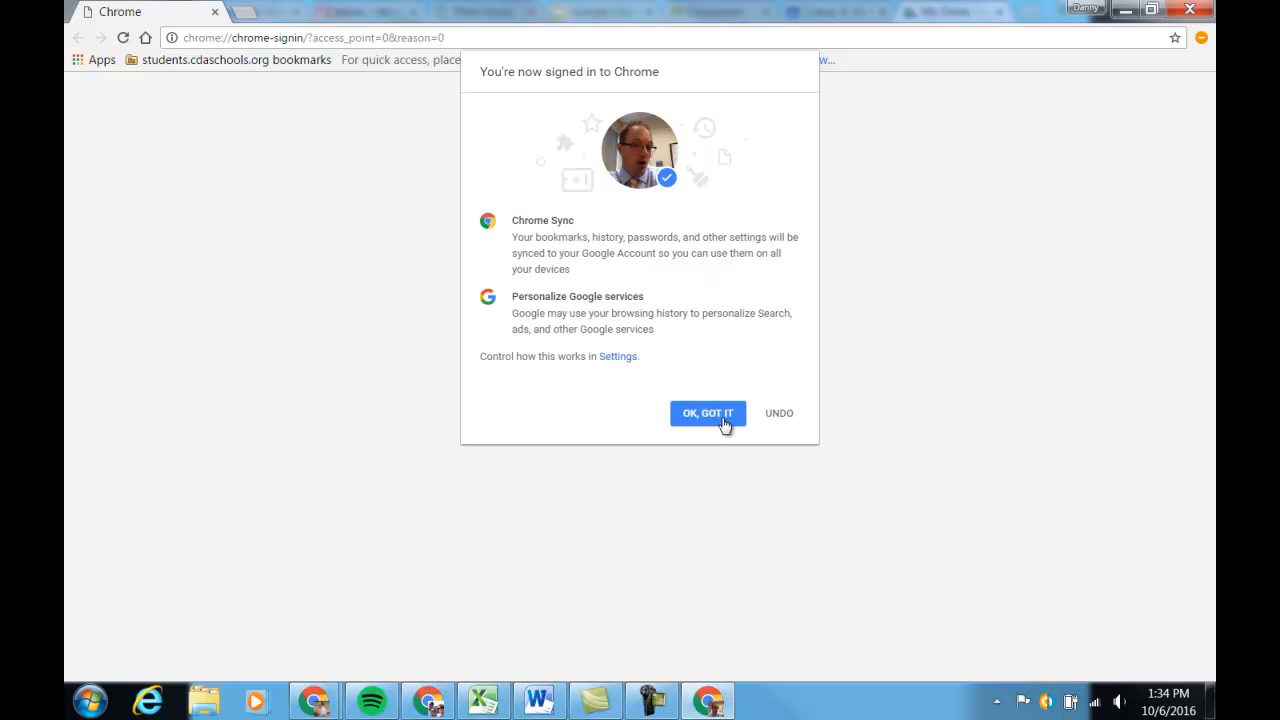
pyautogui.click(708, 412)
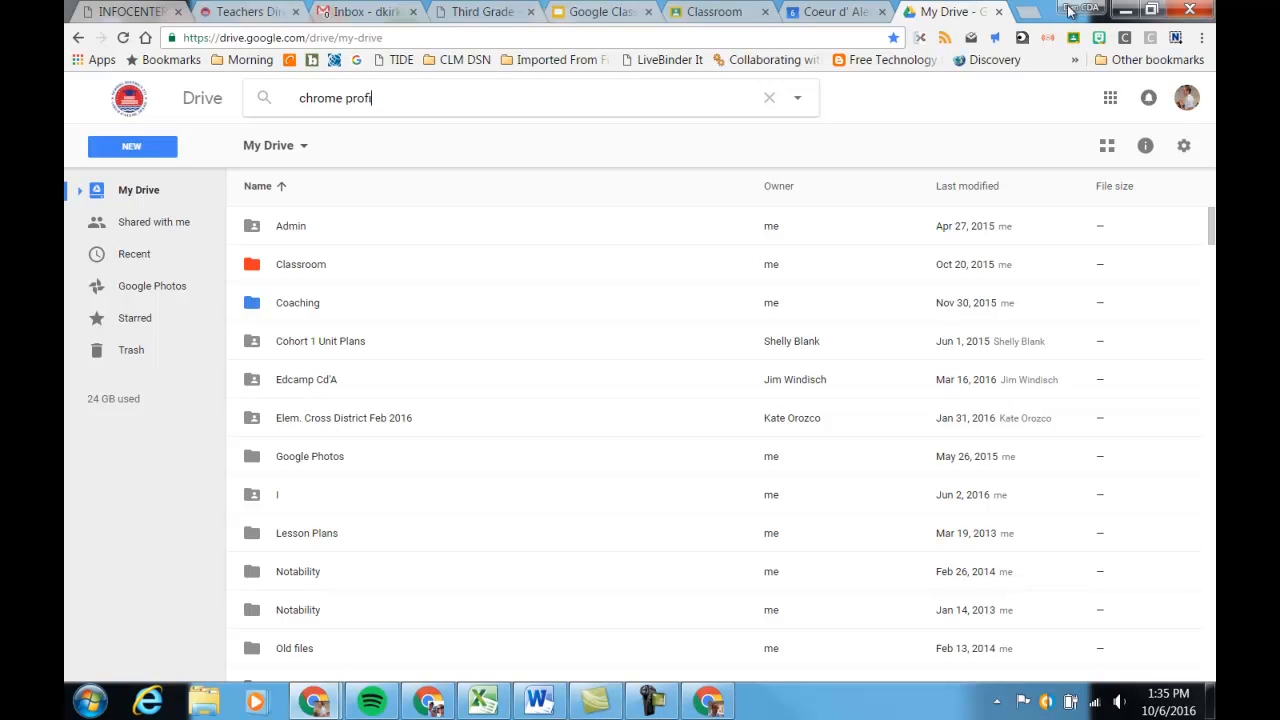
pyautogui.moveTo(740, 584)
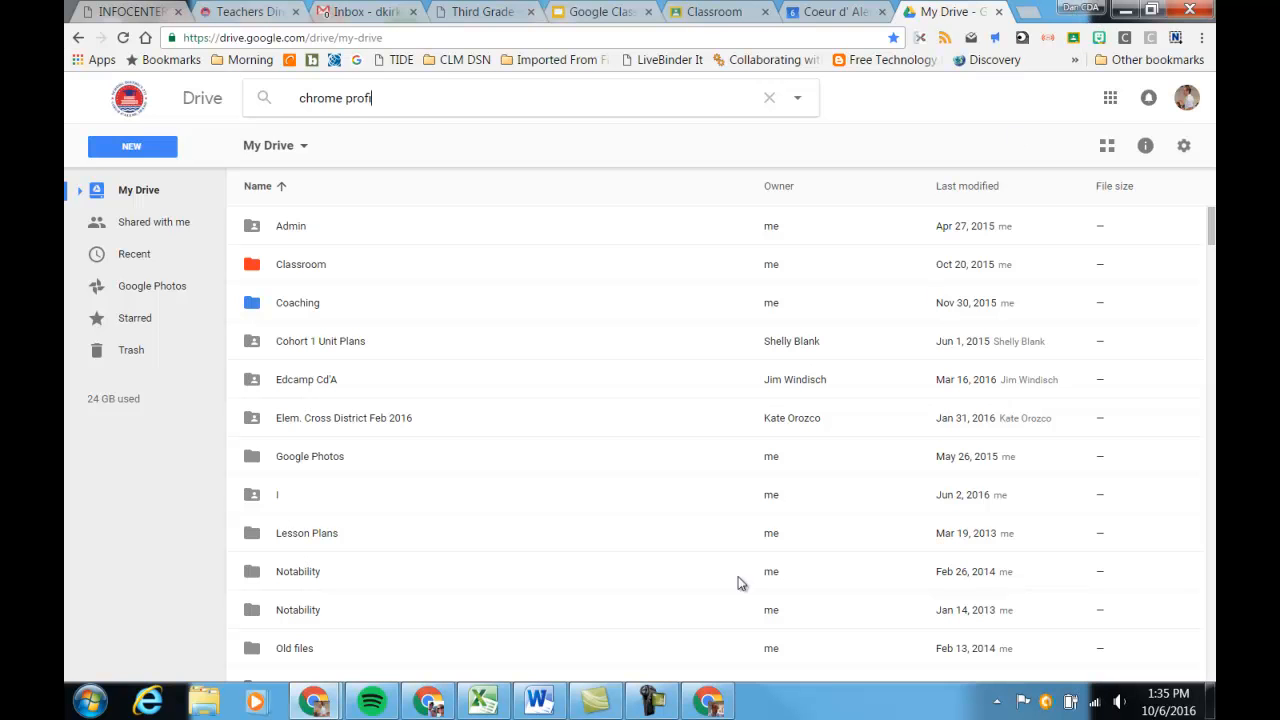
pyautogui.moveTo(708, 700)
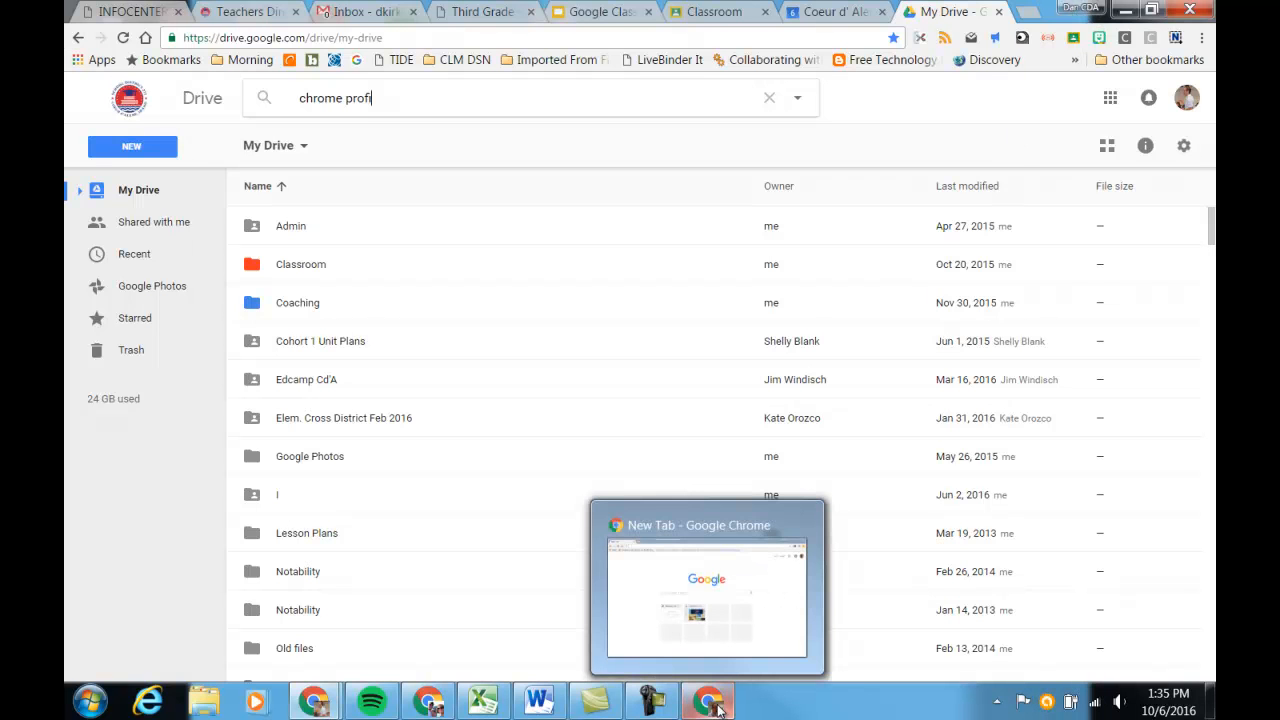
pyautogui.click(708, 588)
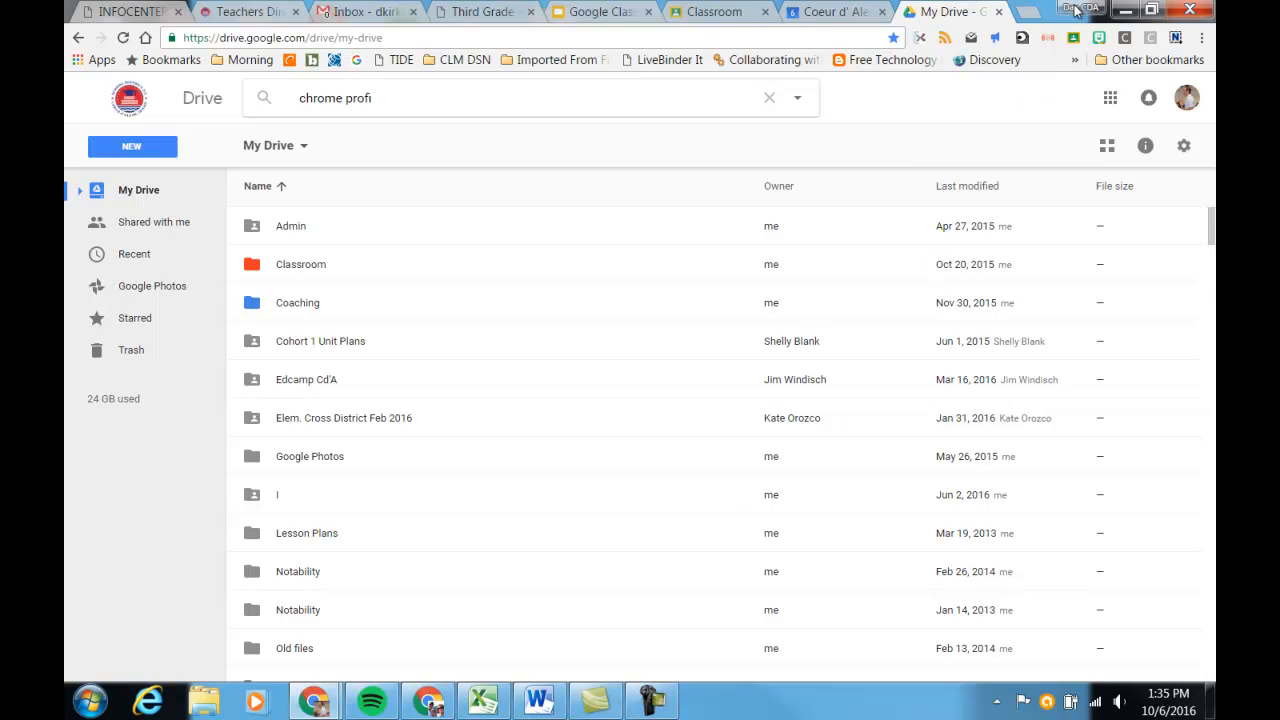
pyautogui.click(1080, 12)
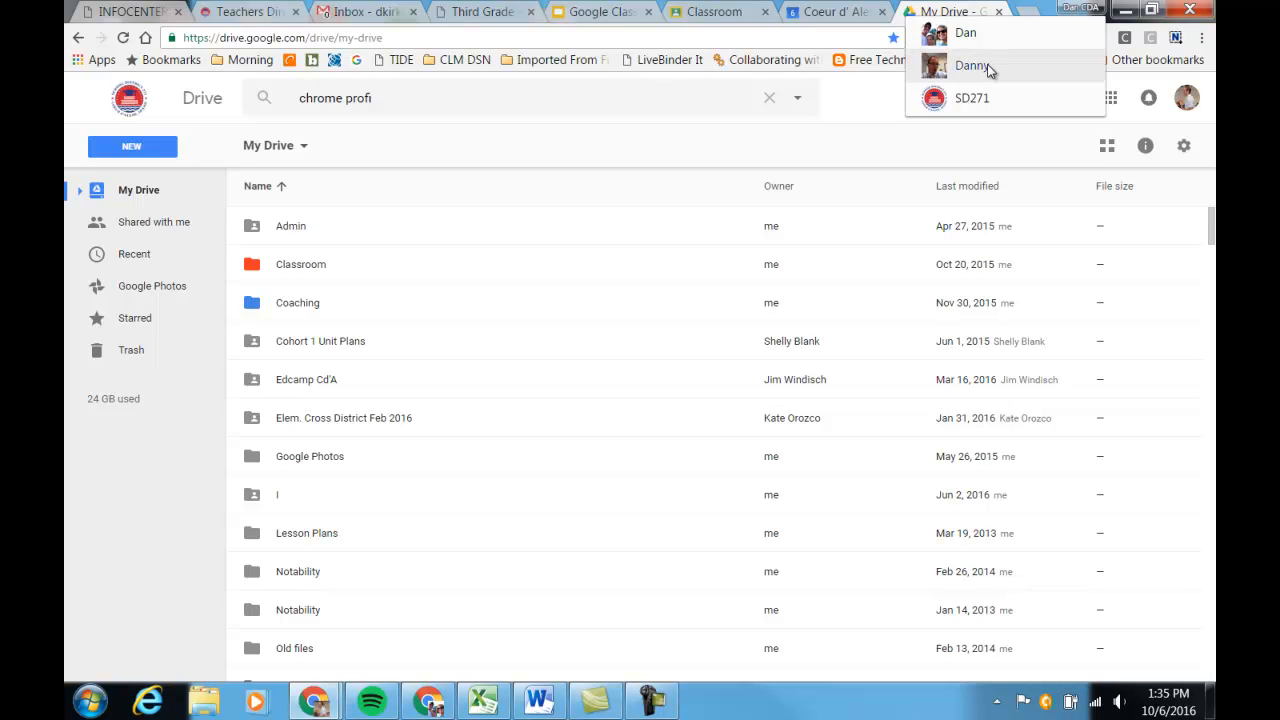
pyautogui.moveTo(984, 32)
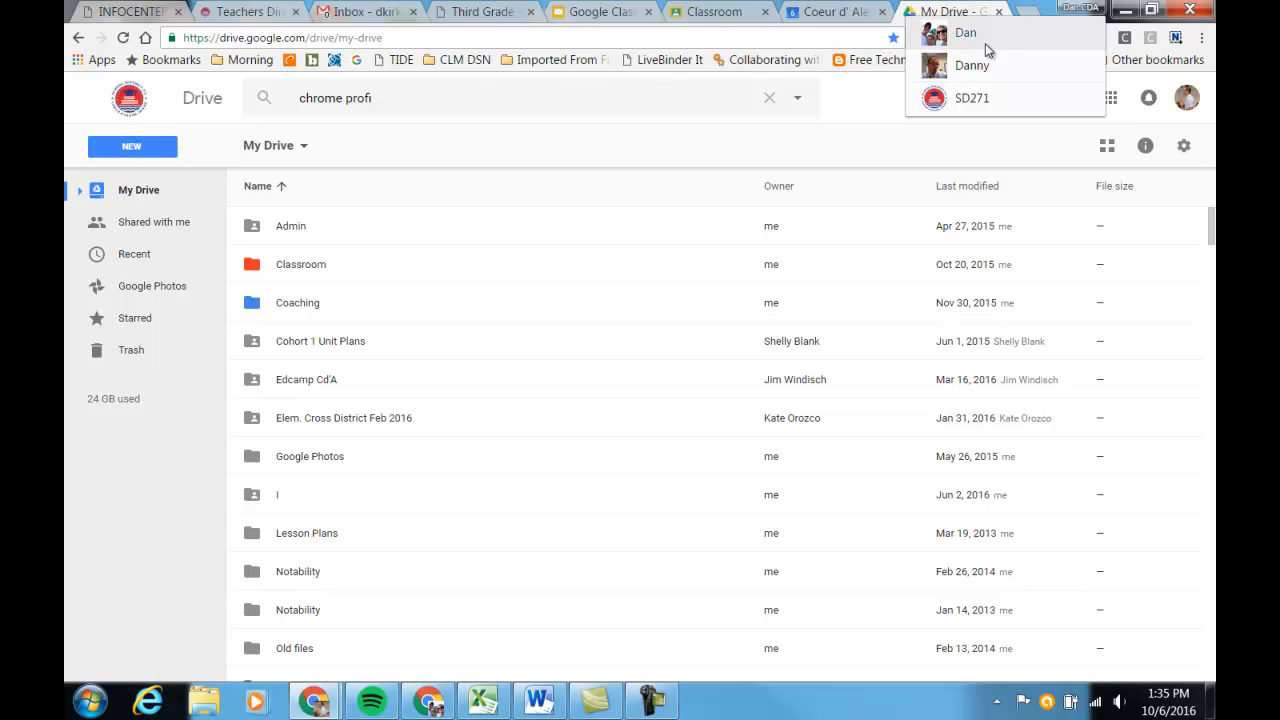
pyautogui.moveTo(972, 64)
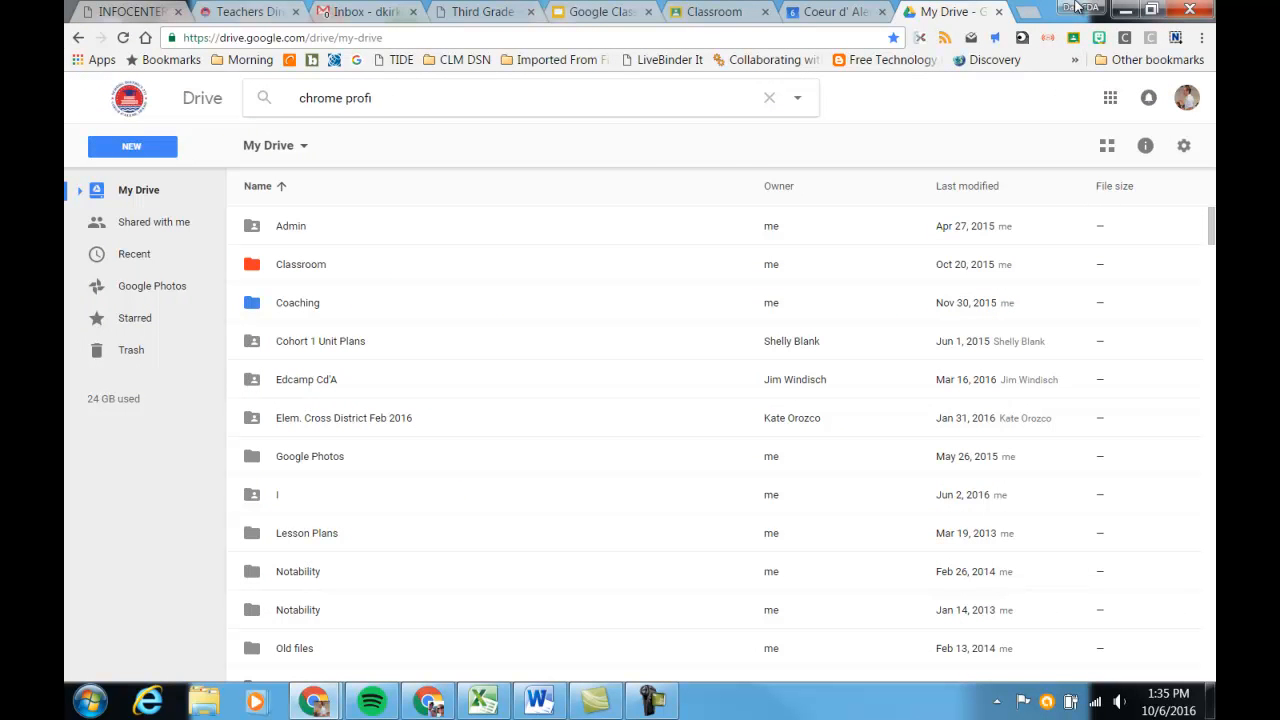
pyautogui.moveTo(640, 154)
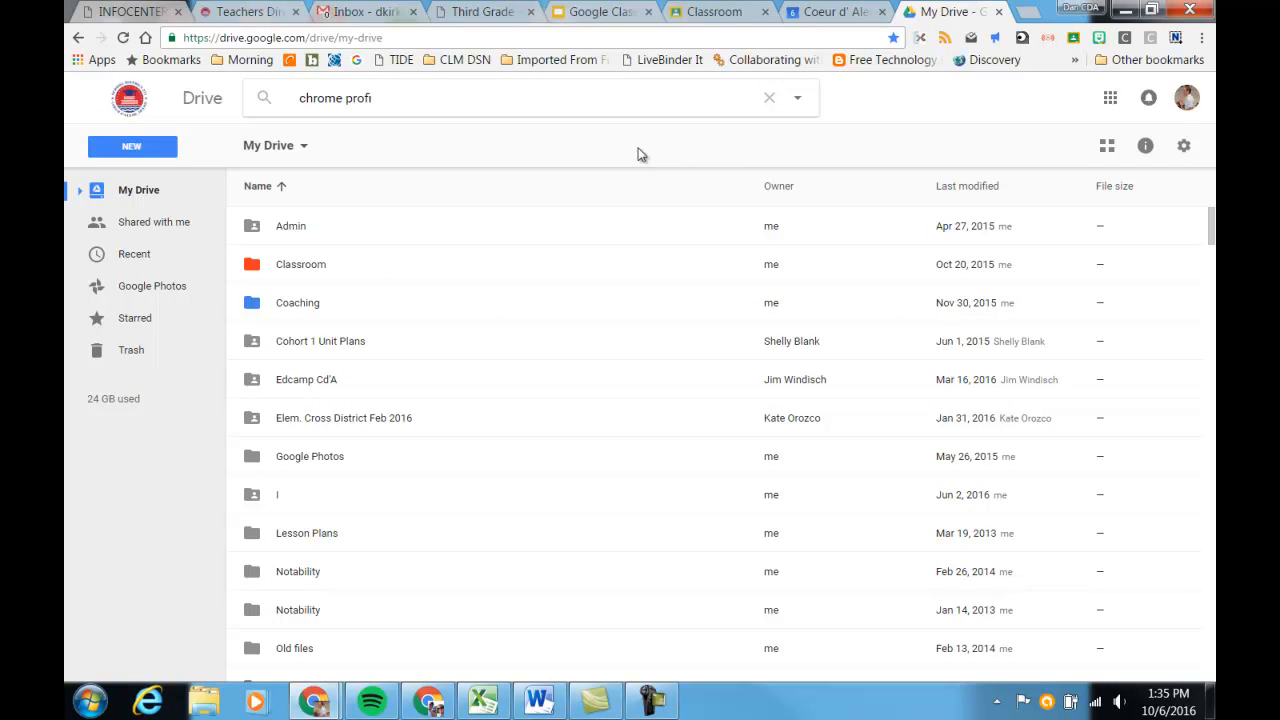